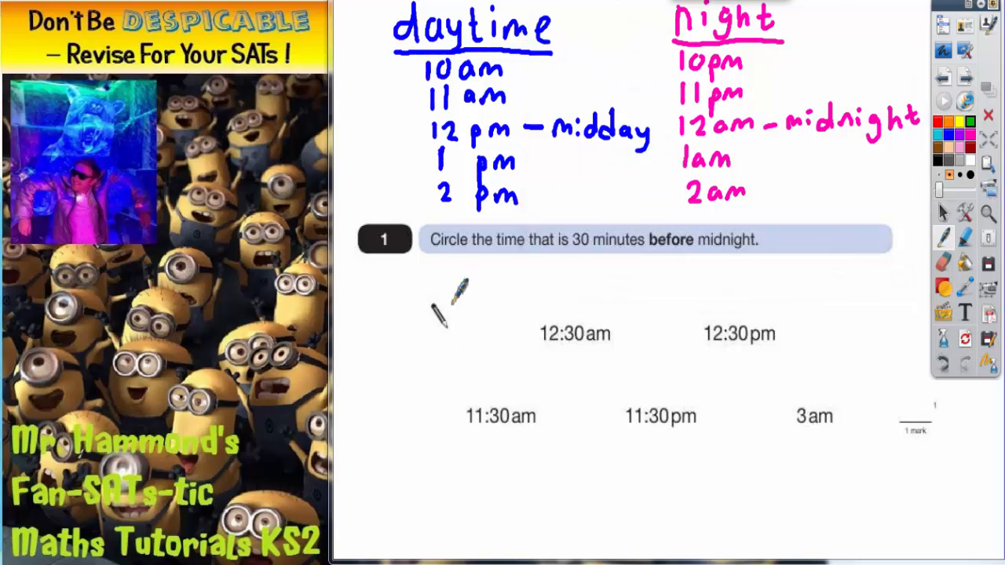
mouse_move(581, 267)
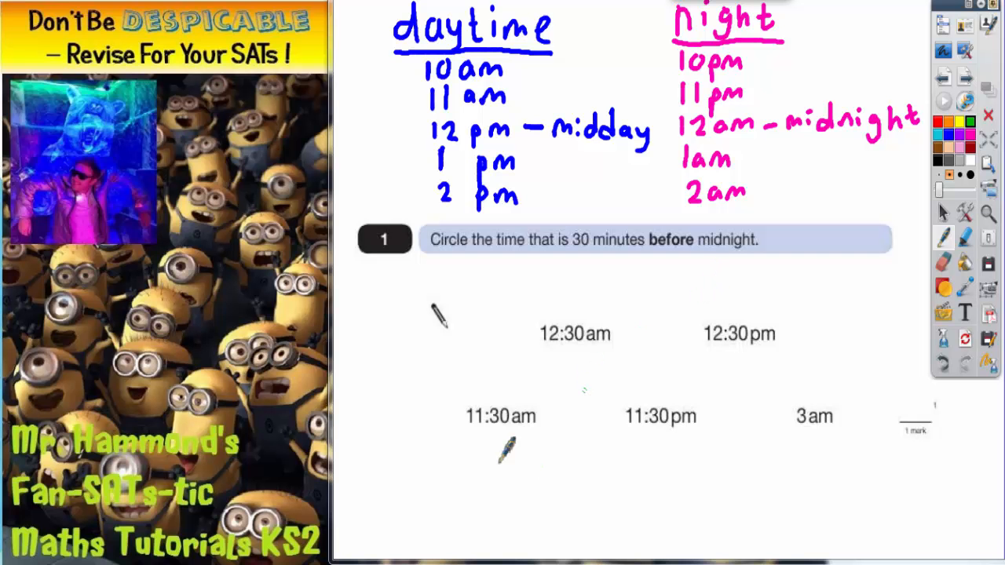
mouse_move(584, 424)
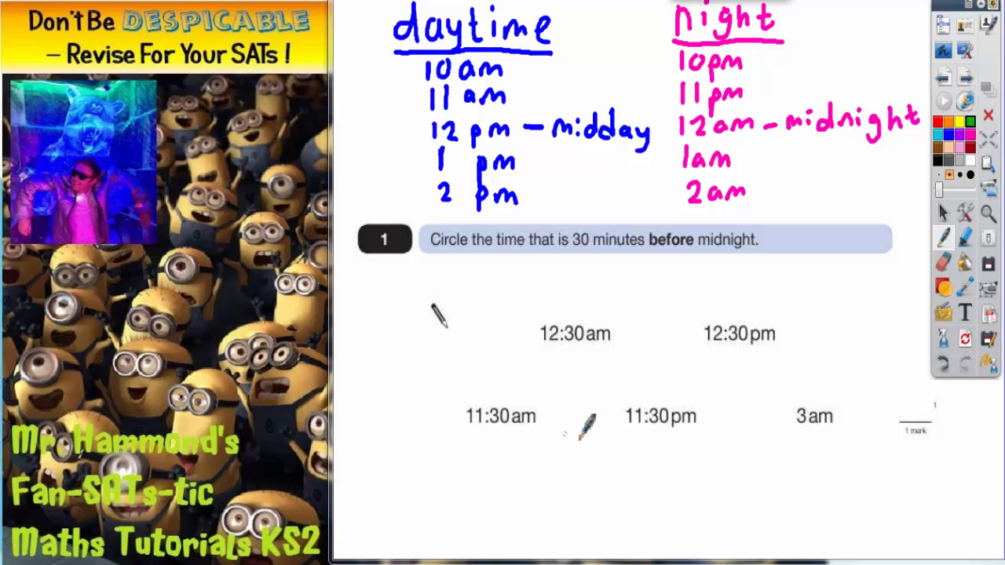
mouse_move(730, 274)
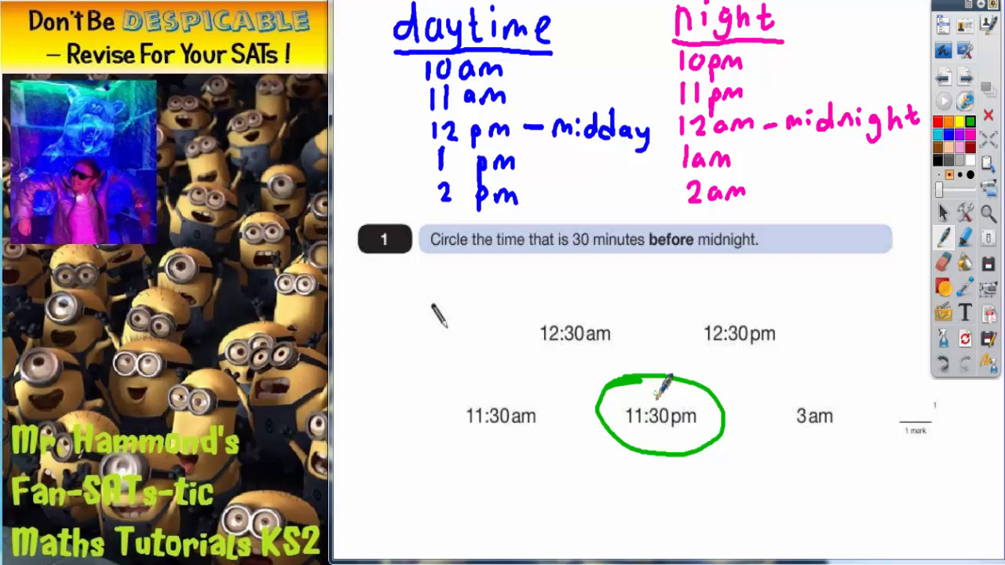
mouse_move(662, 384)
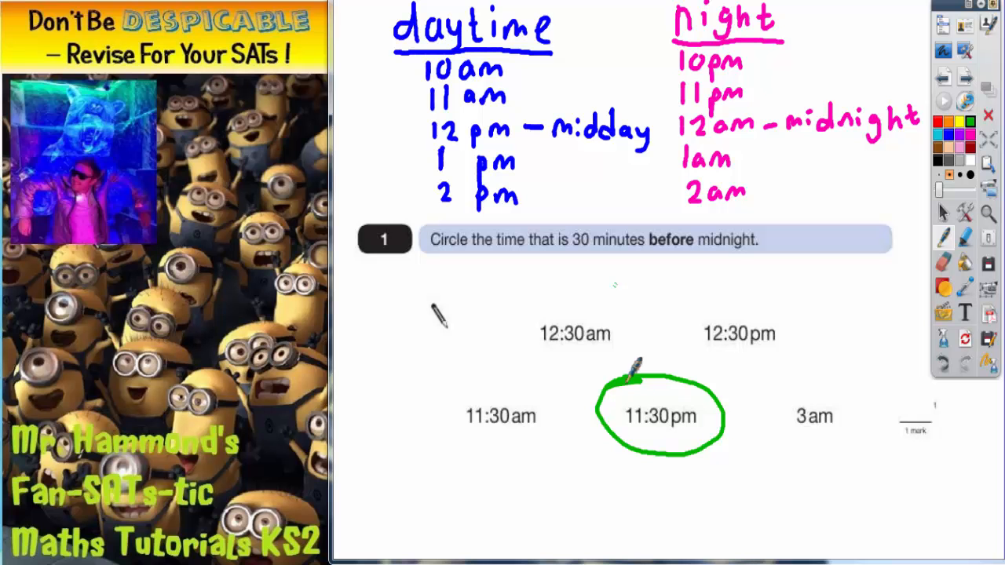
mouse_move(503, 149)
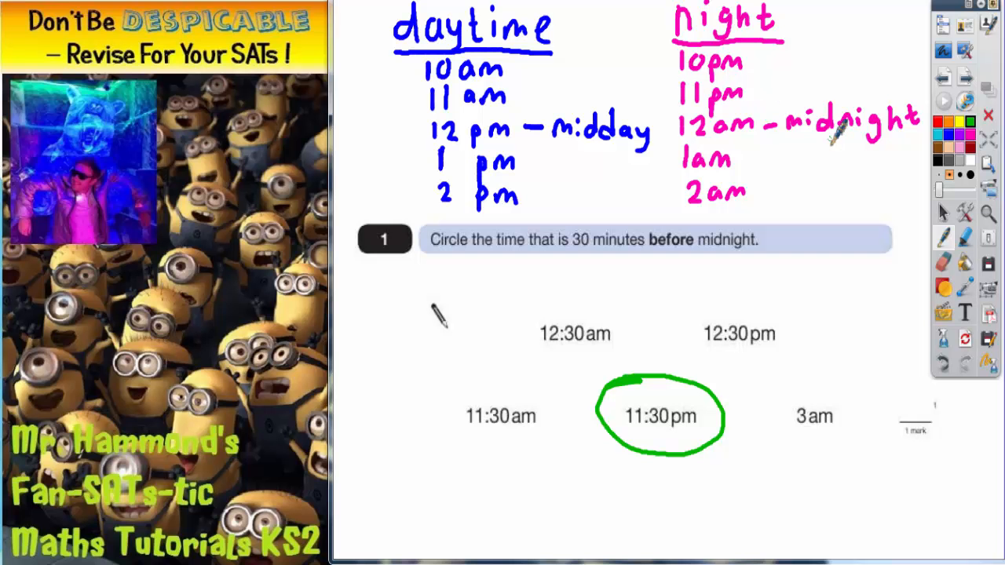
mouse_move(695, 149)
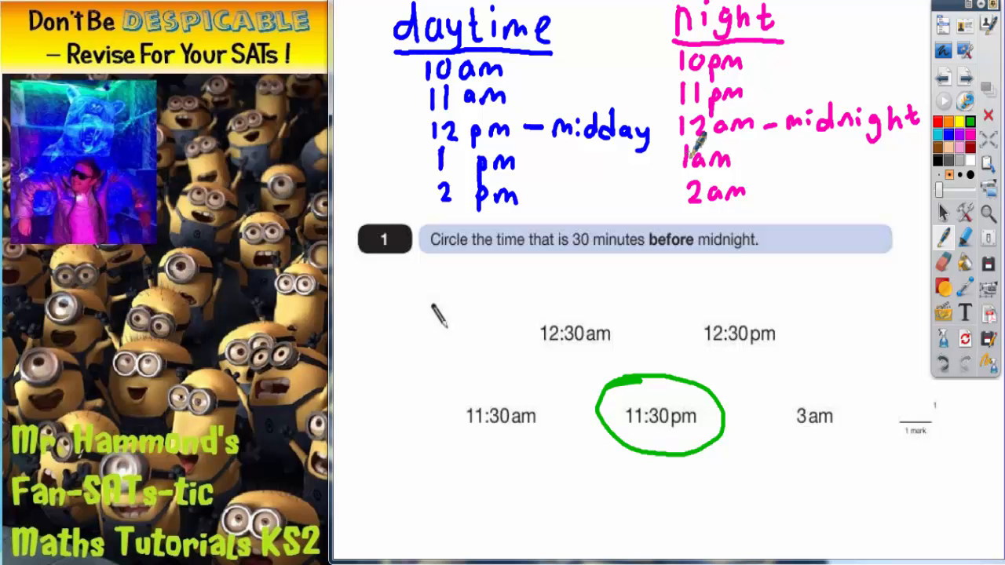